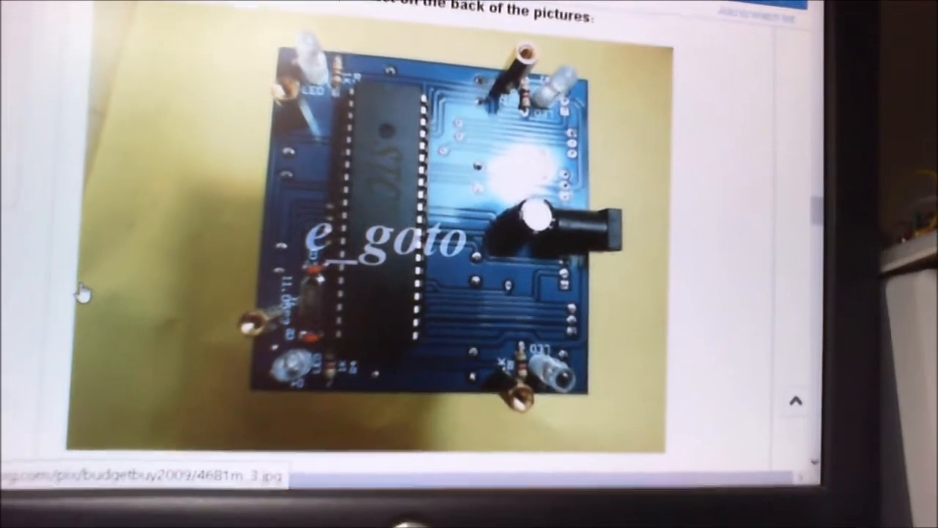
{"action": "scroll", "scroll_direction": "down", "scroll_amount": 3}
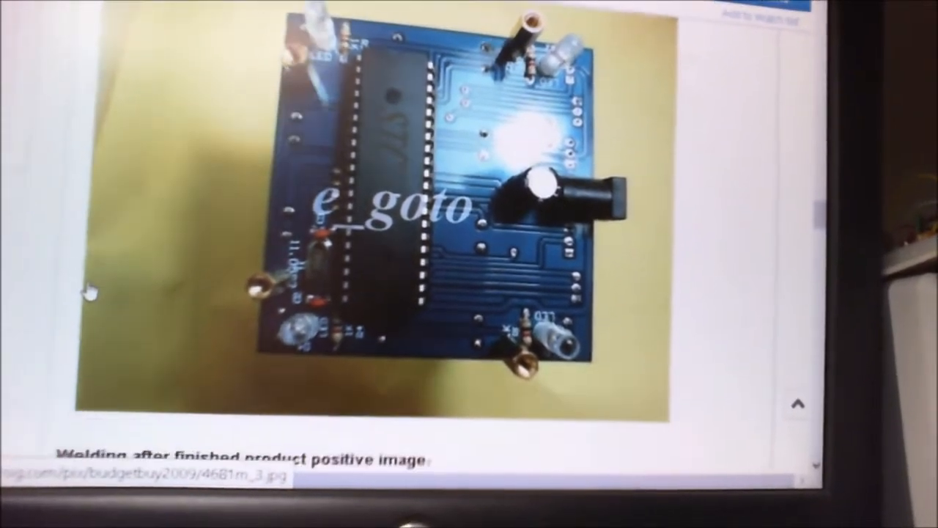
{"action": "scroll", "scroll_direction": "down", "scroll_amount": 3}
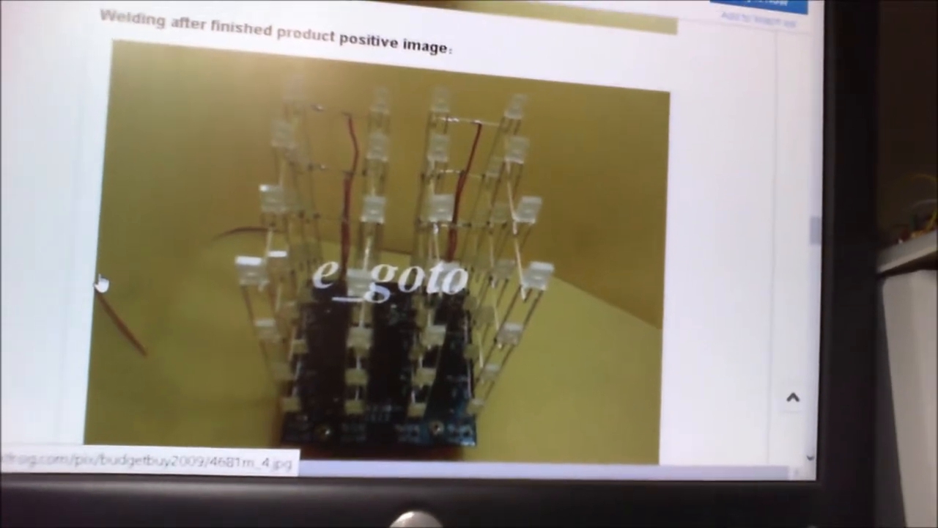
{"action": "scroll", "scroll_direction": "down", "scroll_amount": 3}
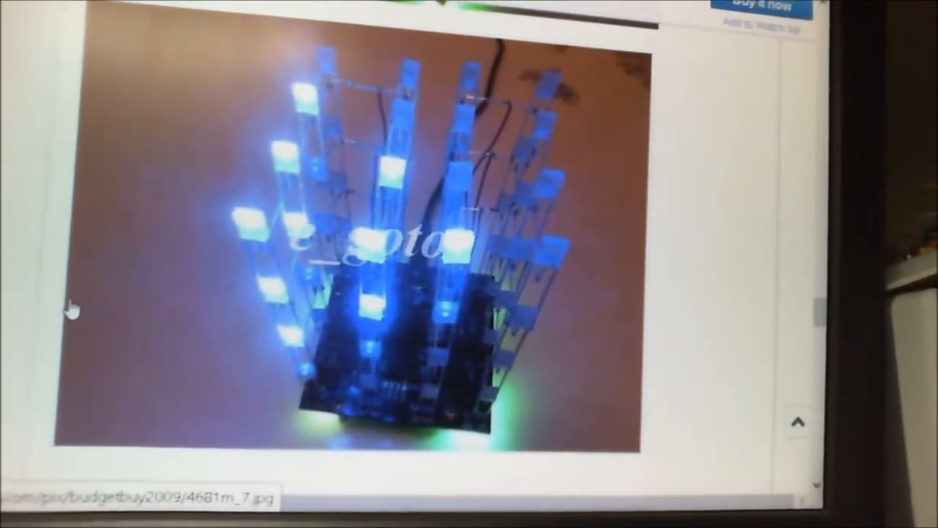
{"action": "scroll", "scroll_direction": "down", "scroll_amount": 3}
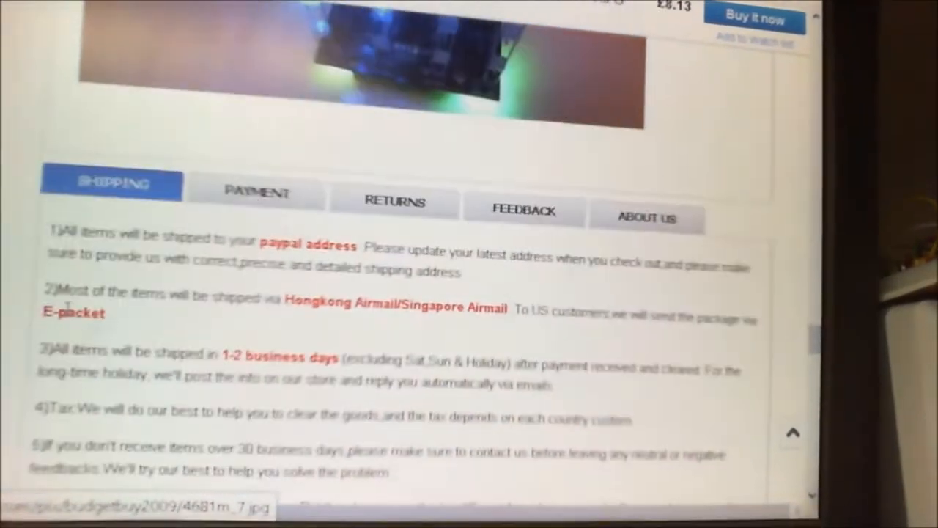